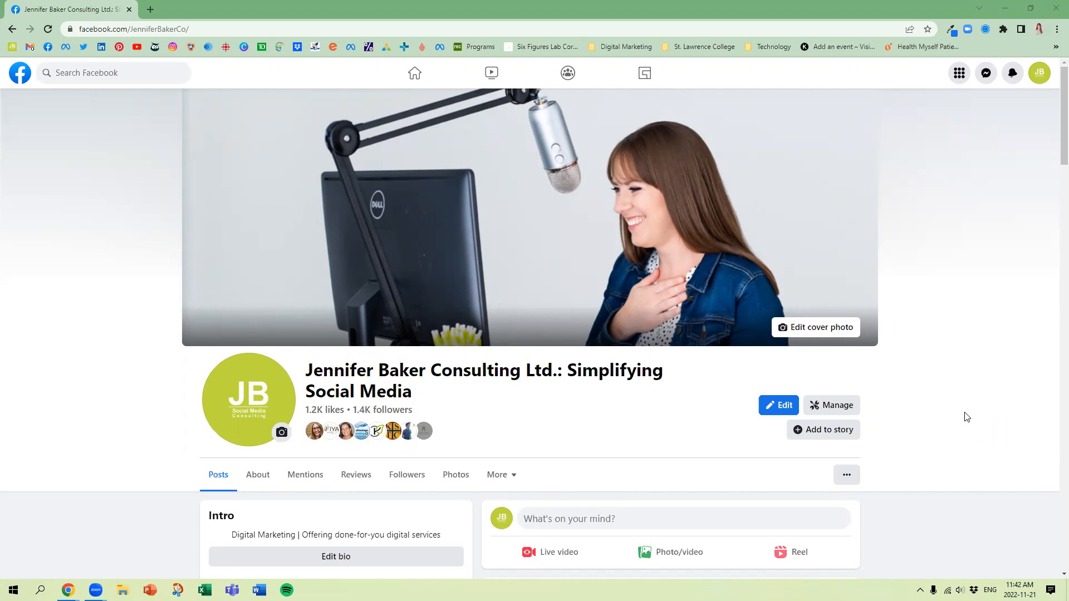
mouse_move(961, 410)
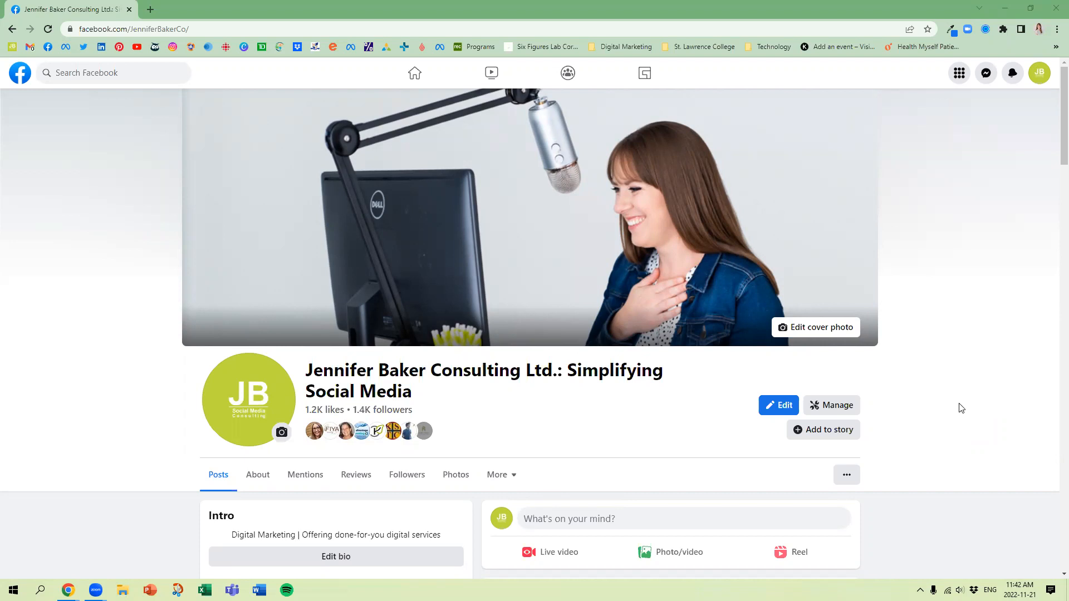
mouse_move(959, 408)
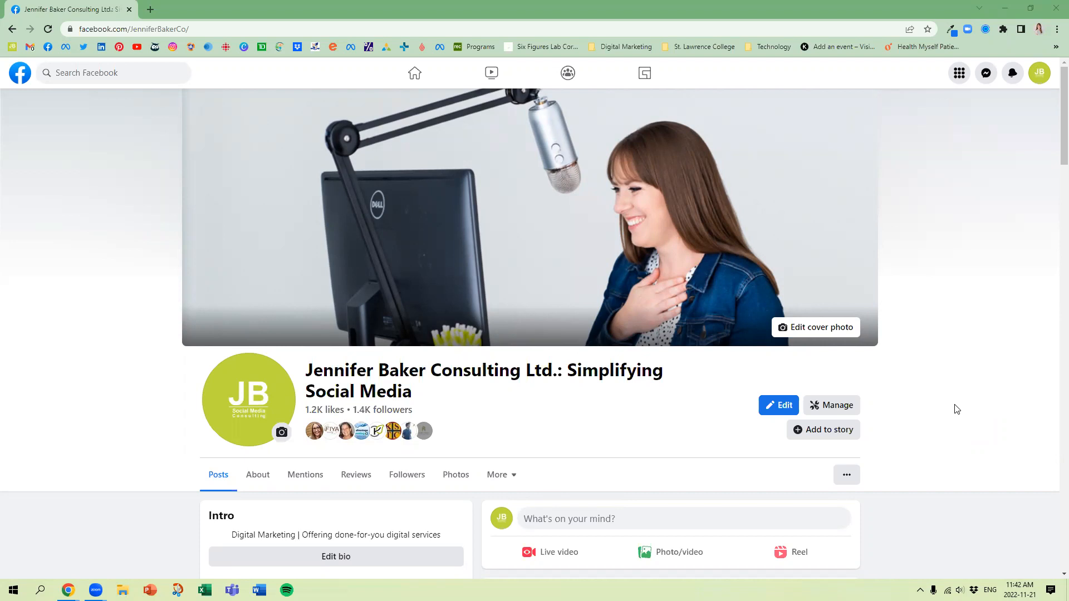
mouse_move(928, 399)
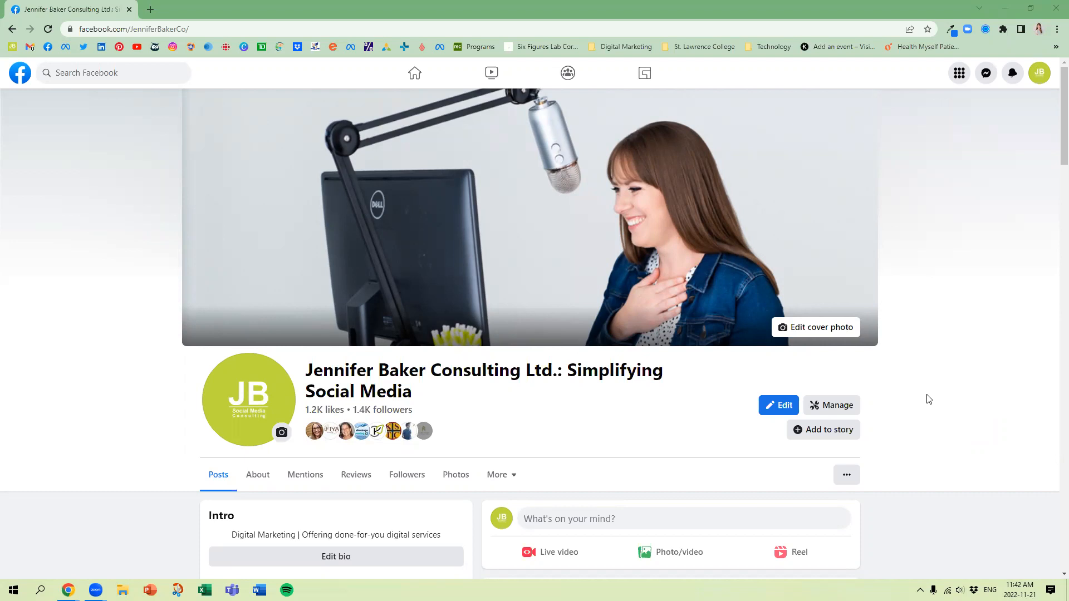
mouse_move(1013, 209)
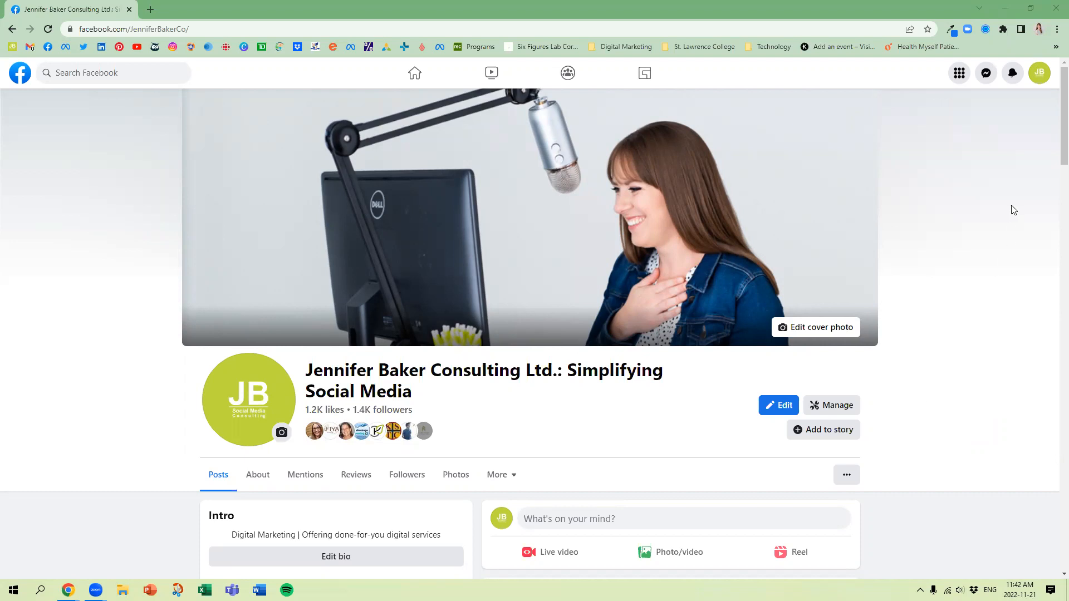
mouse_move(1039, 74)
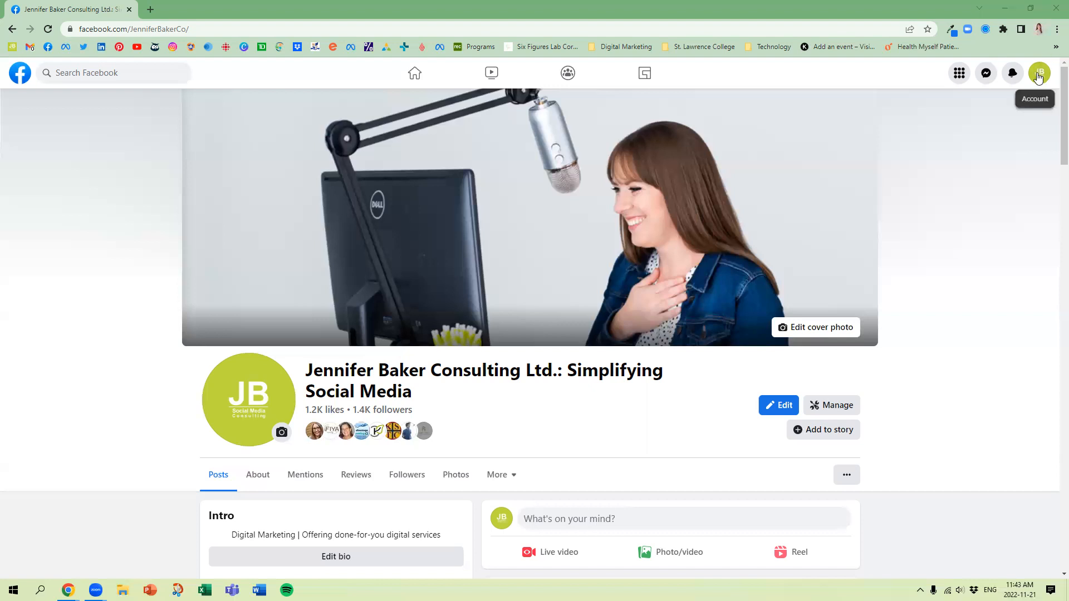
Open Meta Business Suite for the business page from the account menu.
click(1038, 73)
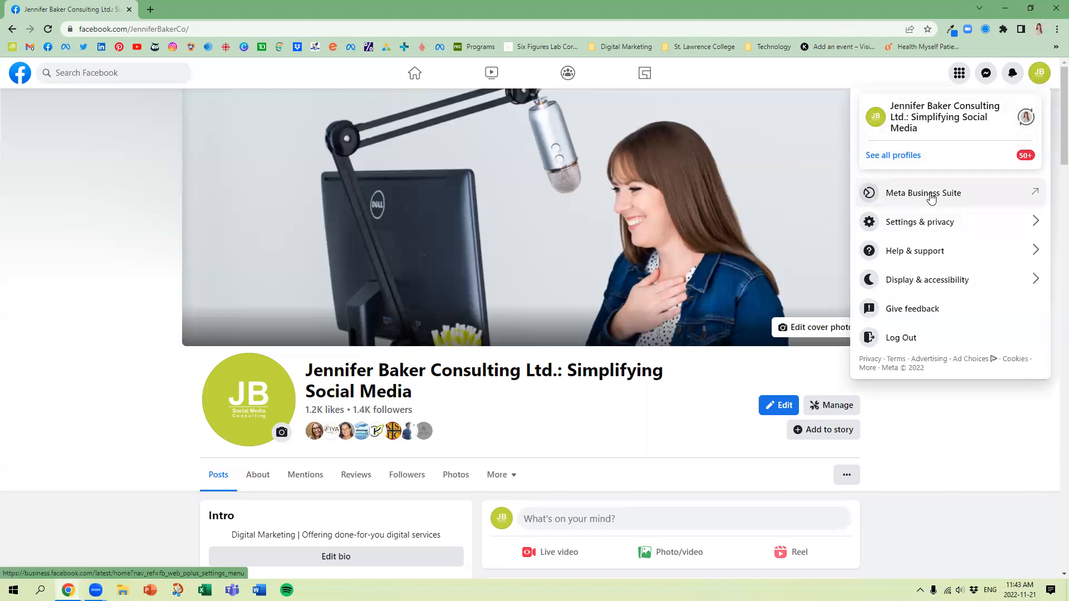
click(922, 193)
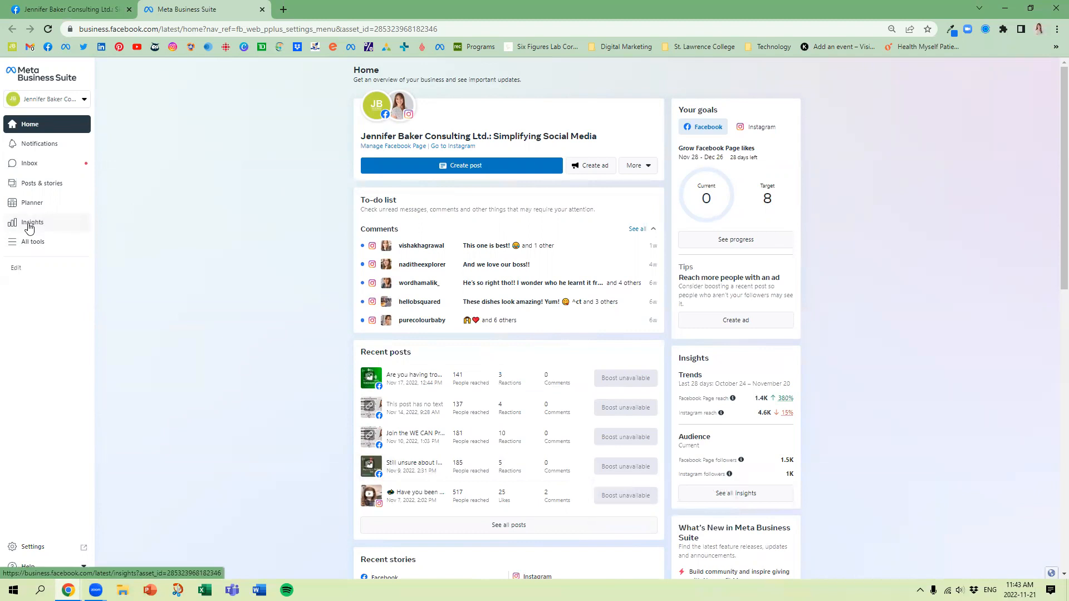
Open Insights and review the Overview's results, top content and audience age/gender charts.
click(32, 222)
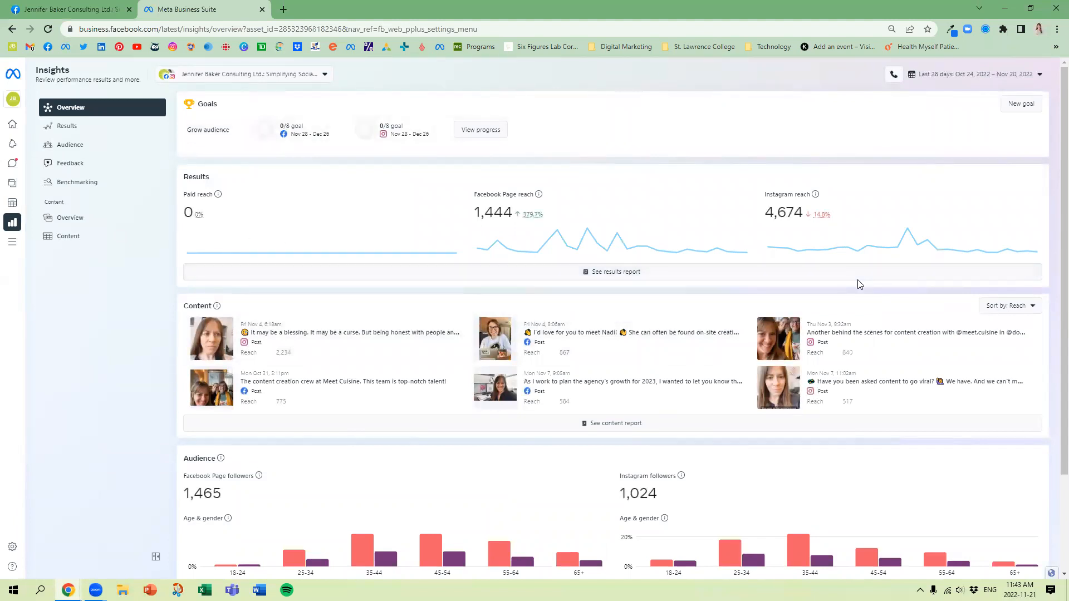
mouse_move(883, 235)
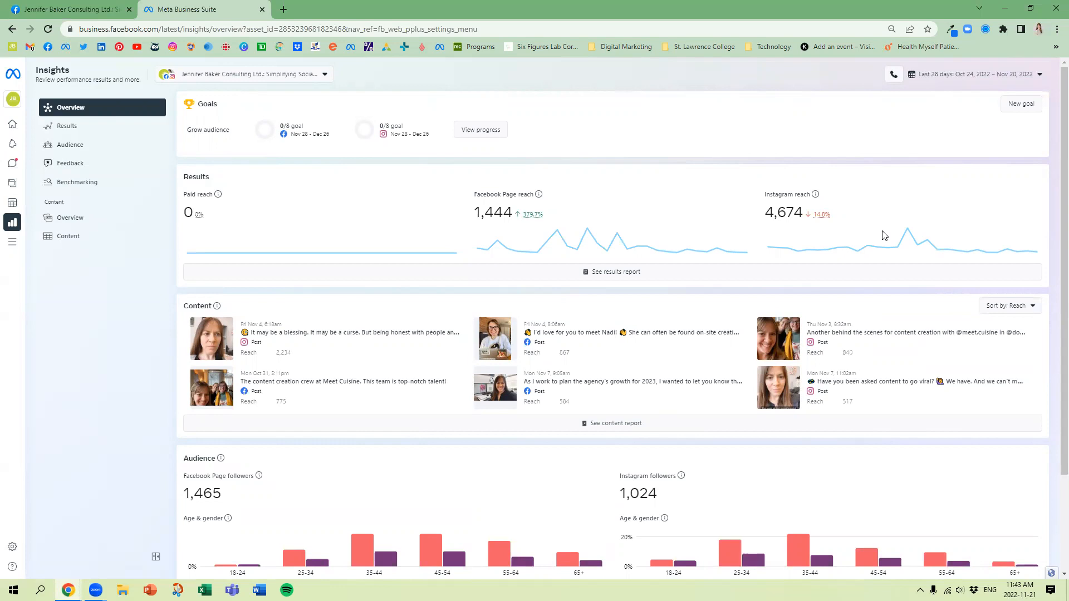
mouse_move(373, 182)
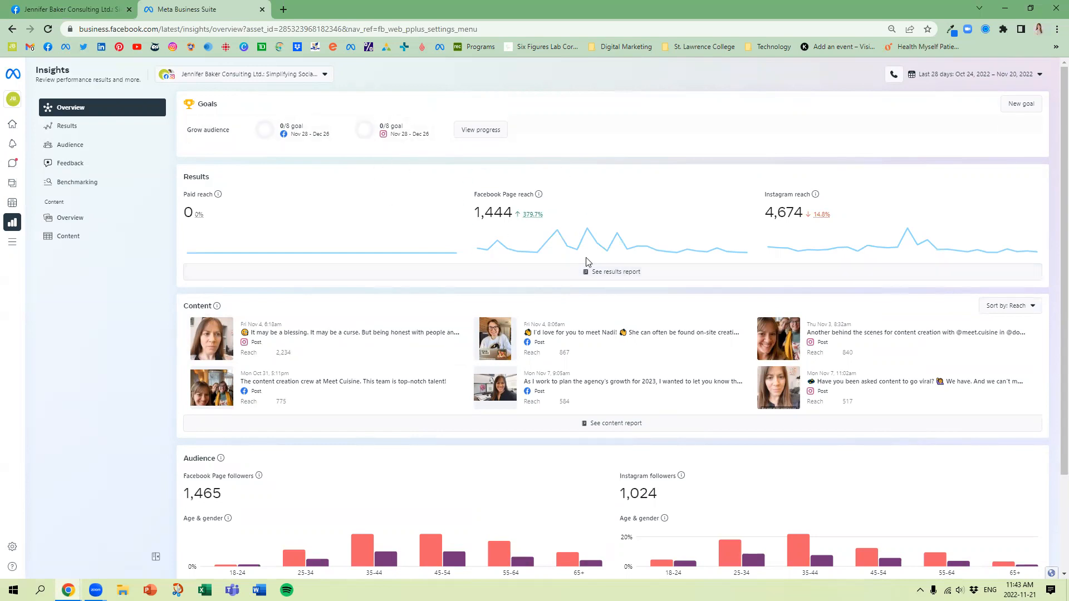
mouse_move(855, 226)
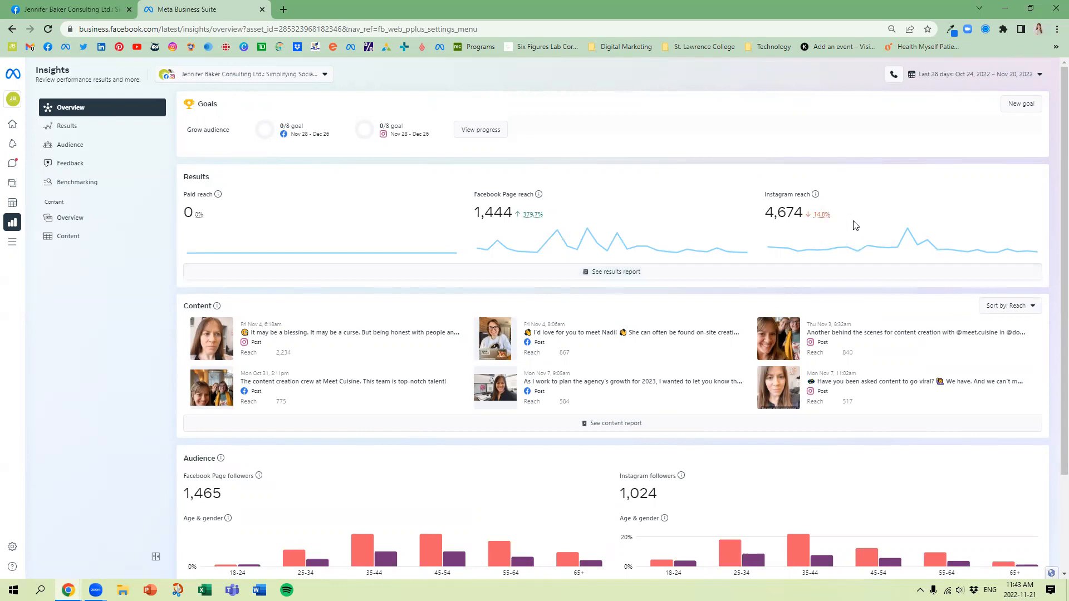
scroll(down, 3)
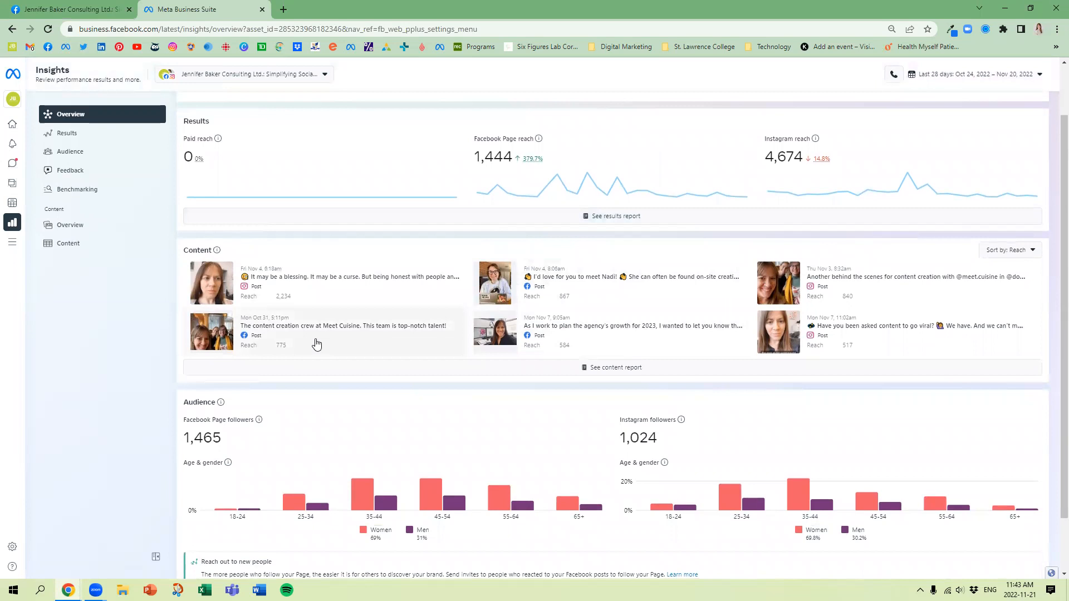
scroll(down, 3)
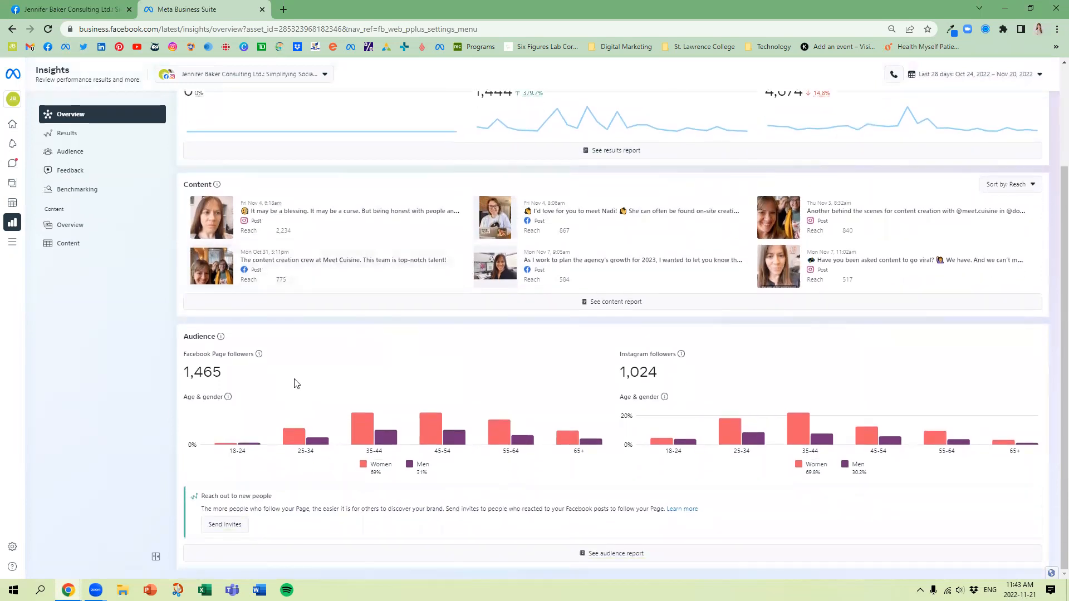
mouse_move(198, 361)
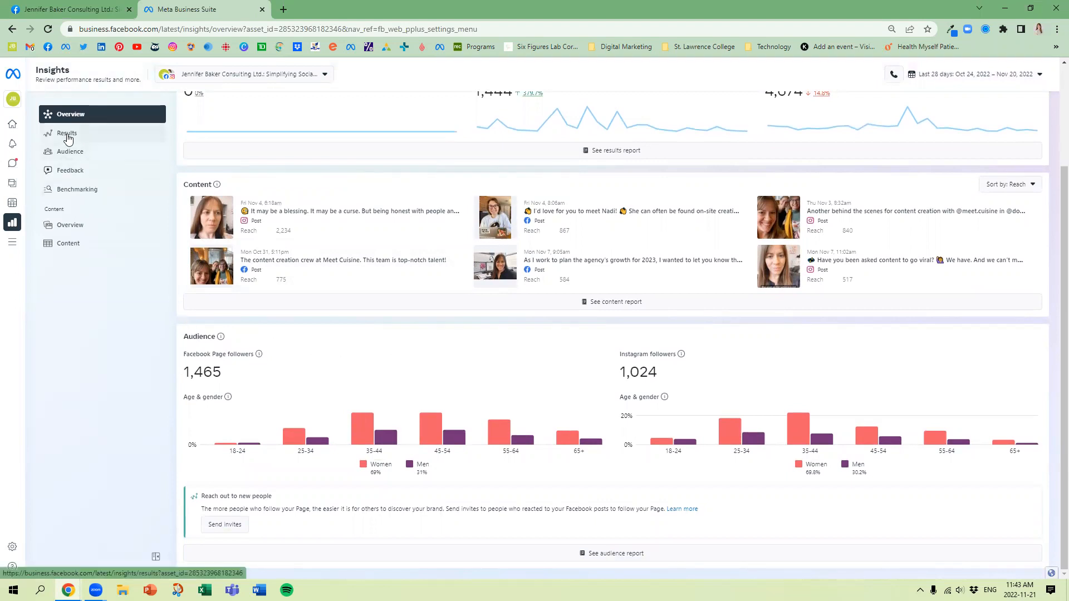
Open the Results report and review reach, page and profile visits, and new likes and follows charts.
click(67, 132)
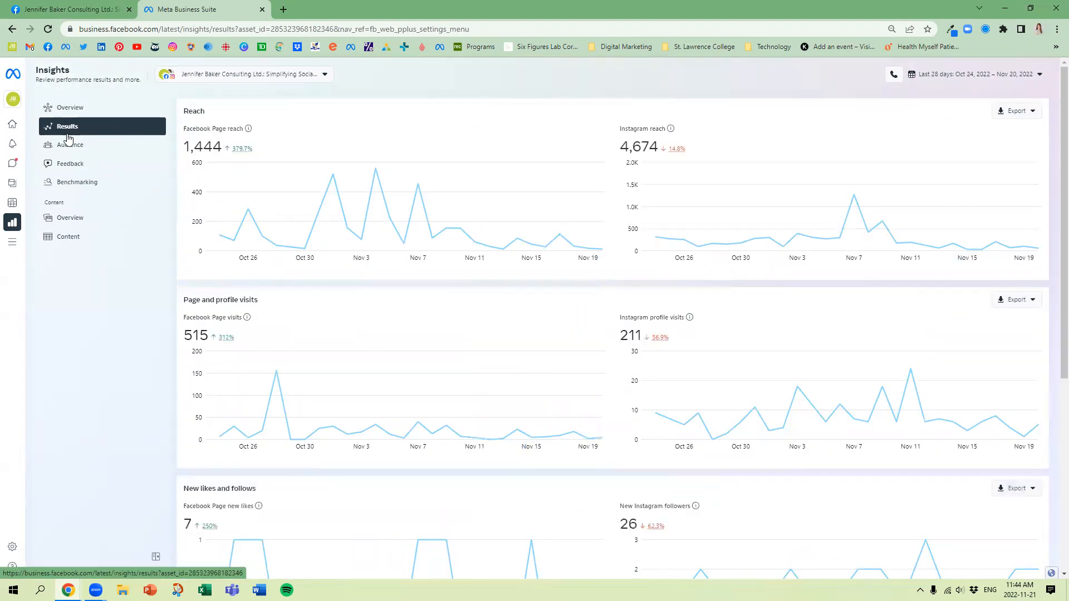
double_click(194, 110)
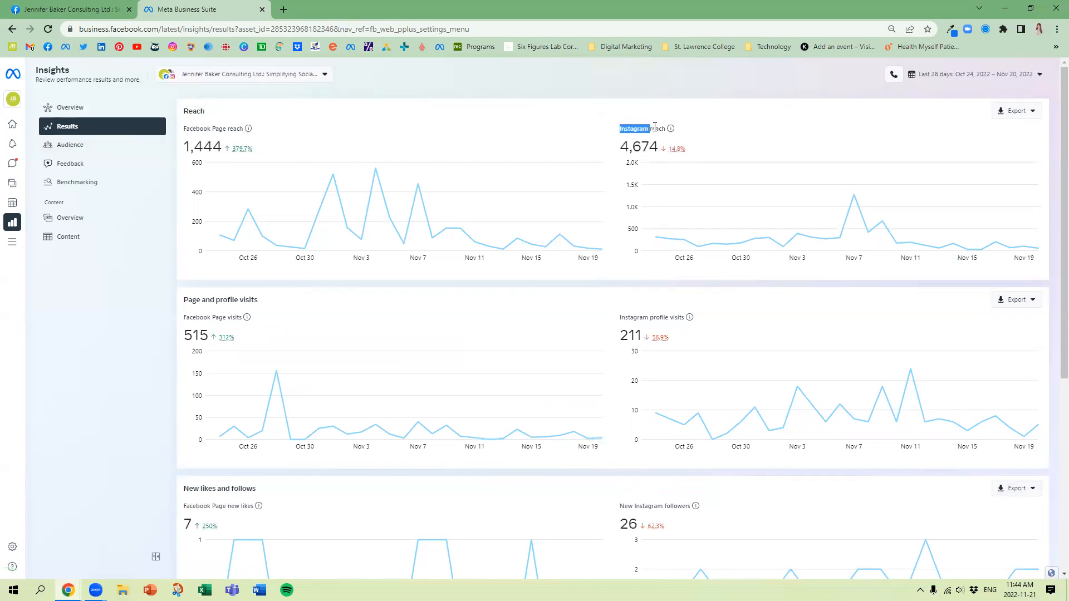
scroll(down, 3)
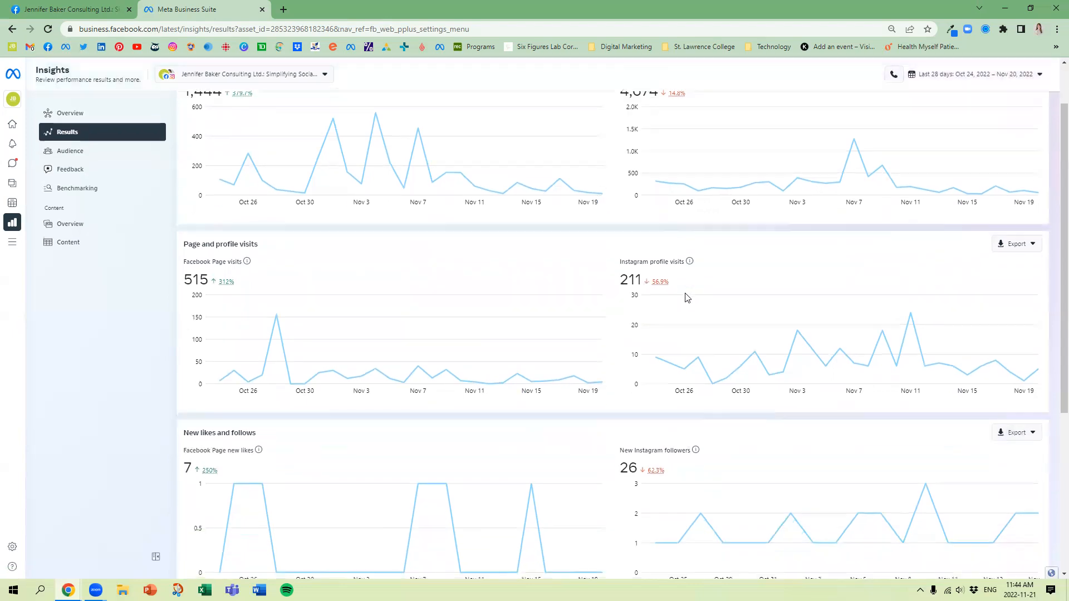
scroll(down, 3)
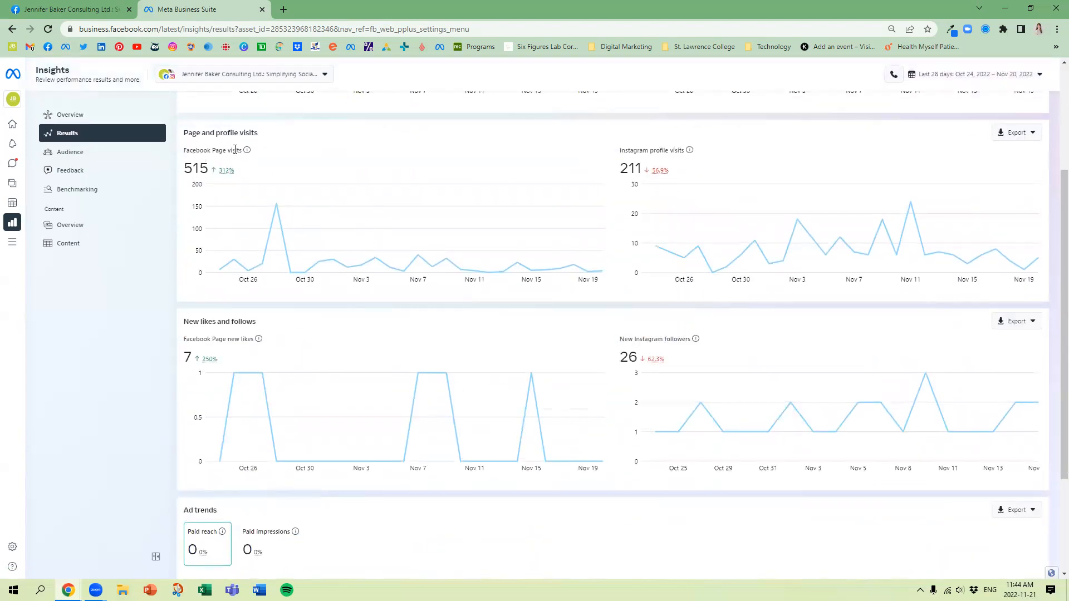
mouse_move(215, 330)
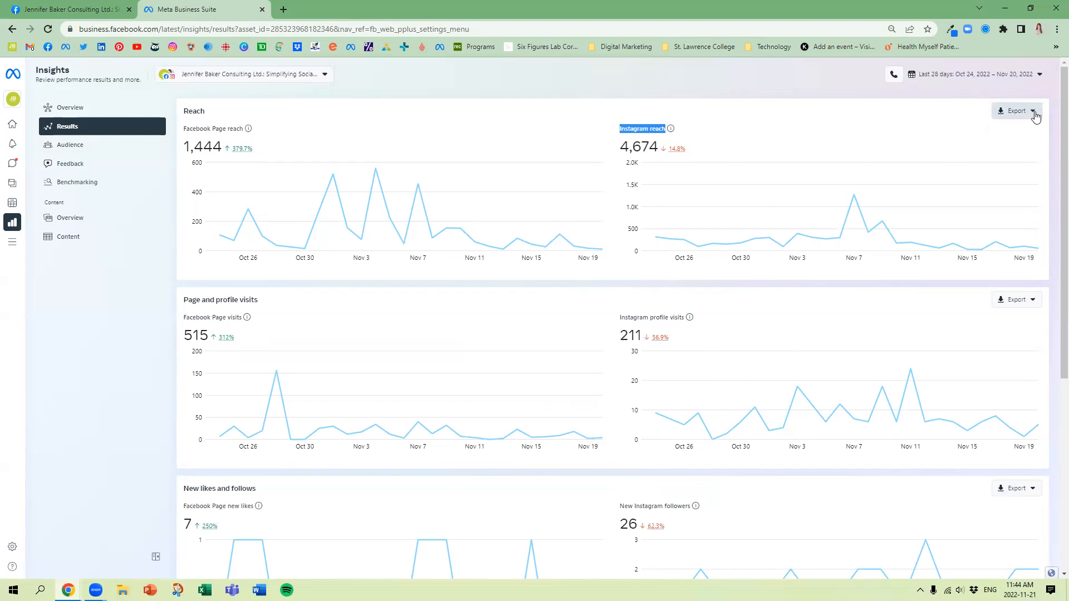
click(1016, 110)
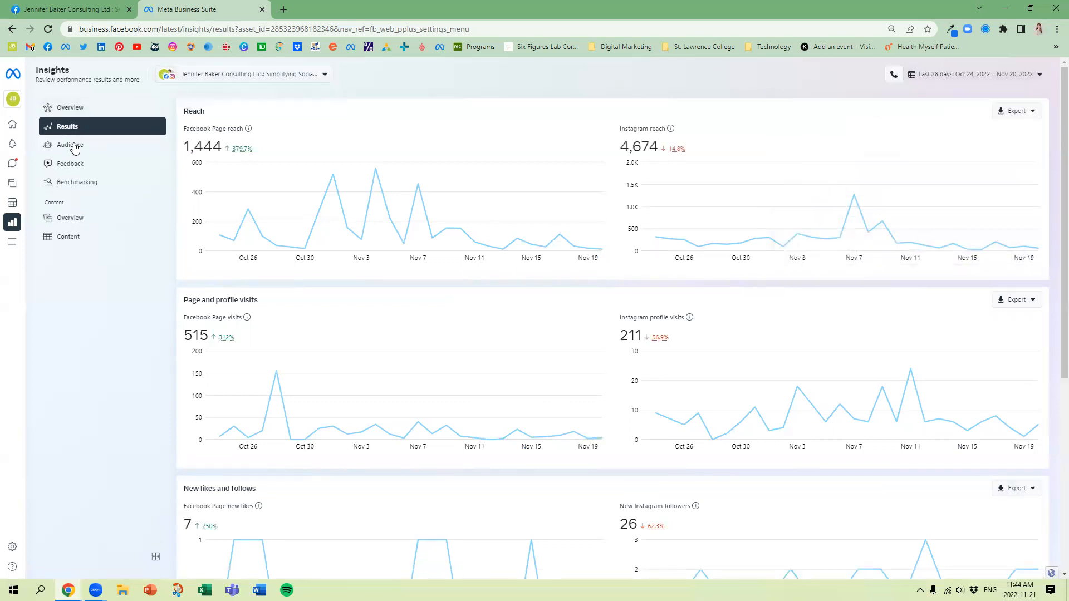
click(69, 145)
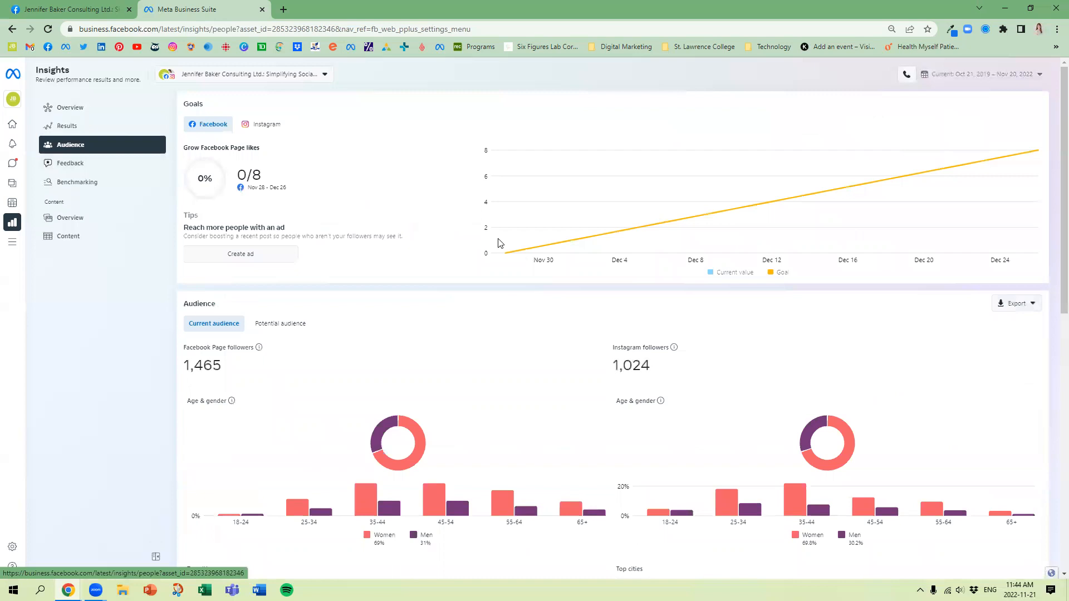
scroll(down, 3)
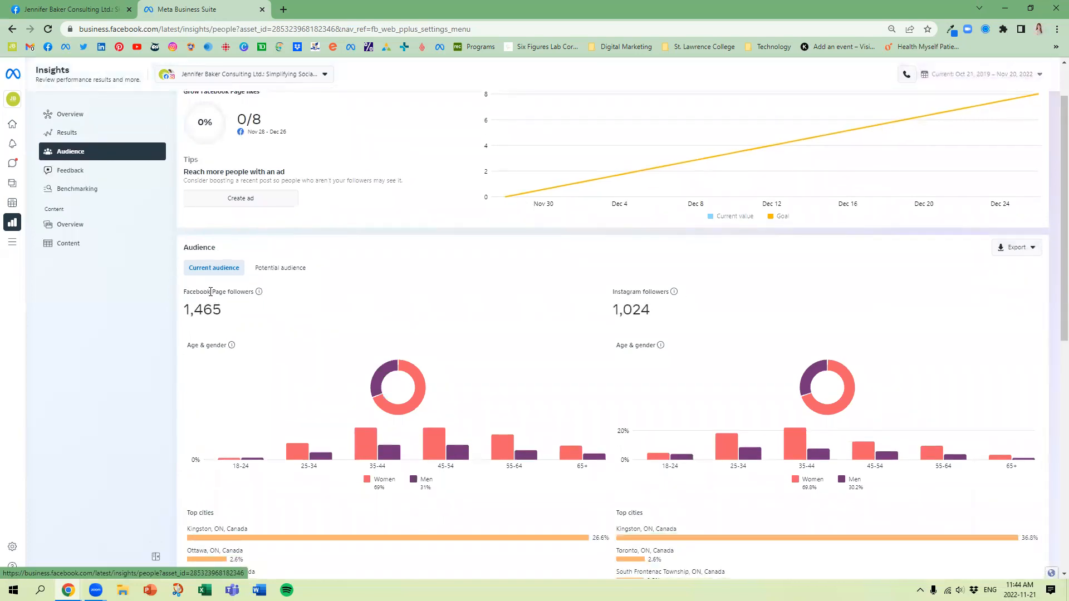
scroll(down, 3)
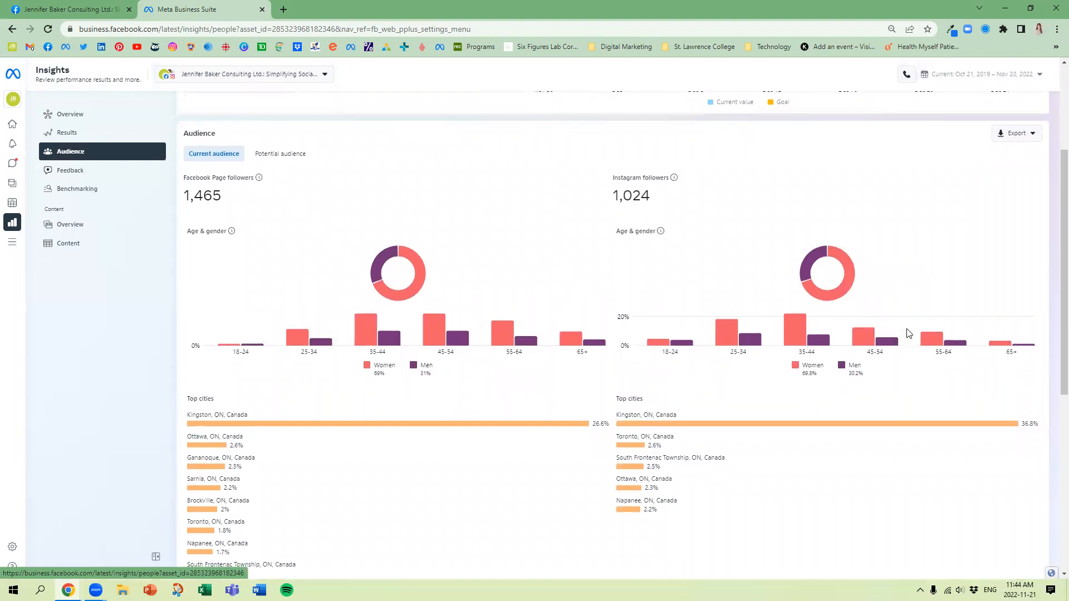
scroll(down, 3)
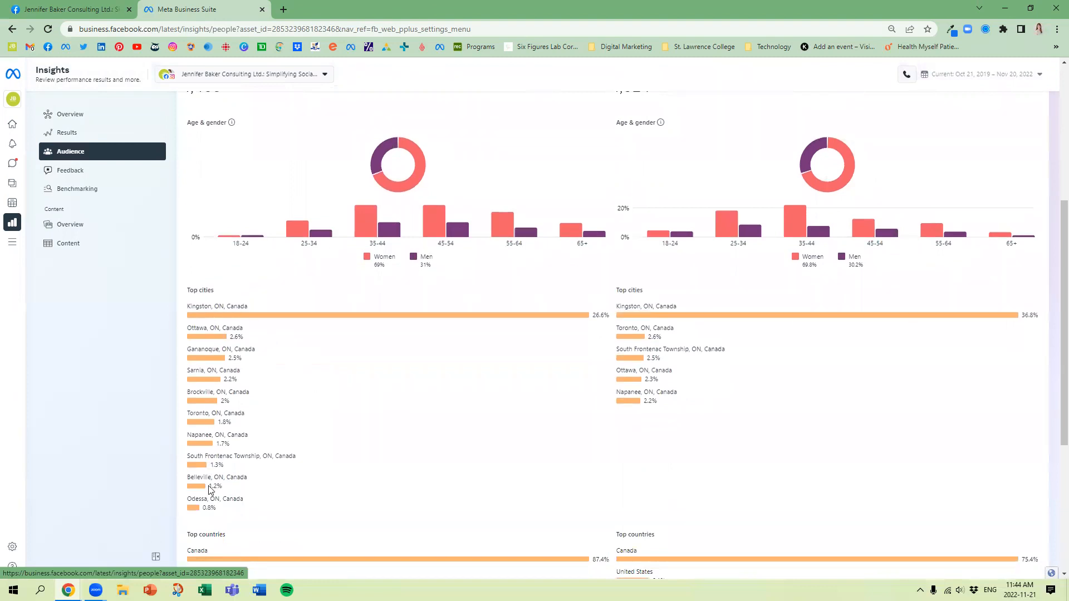
mouse_move(699, 417)
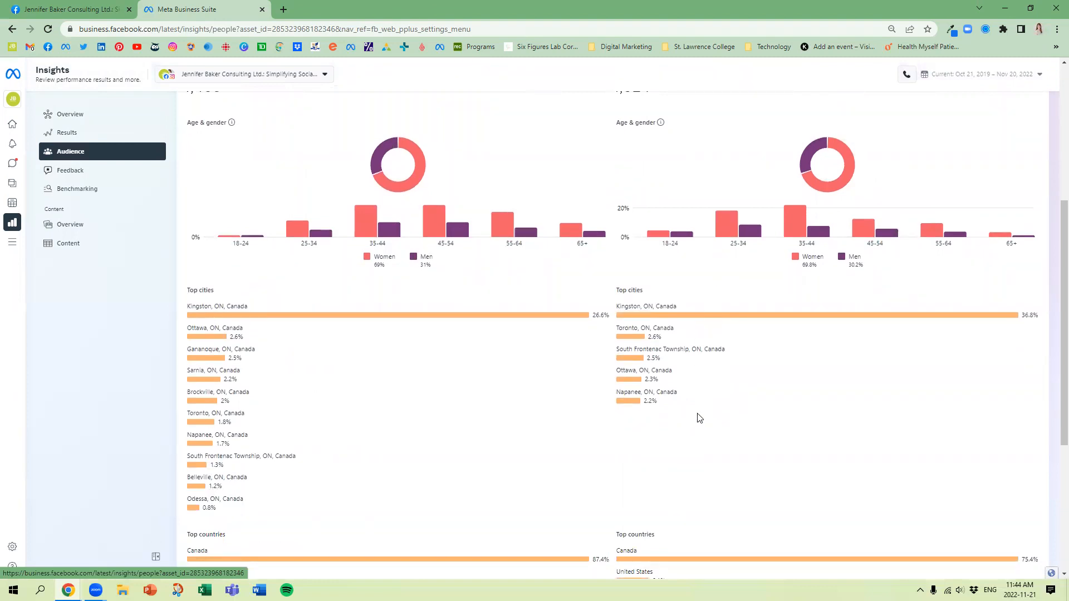
scroll(down, 3)
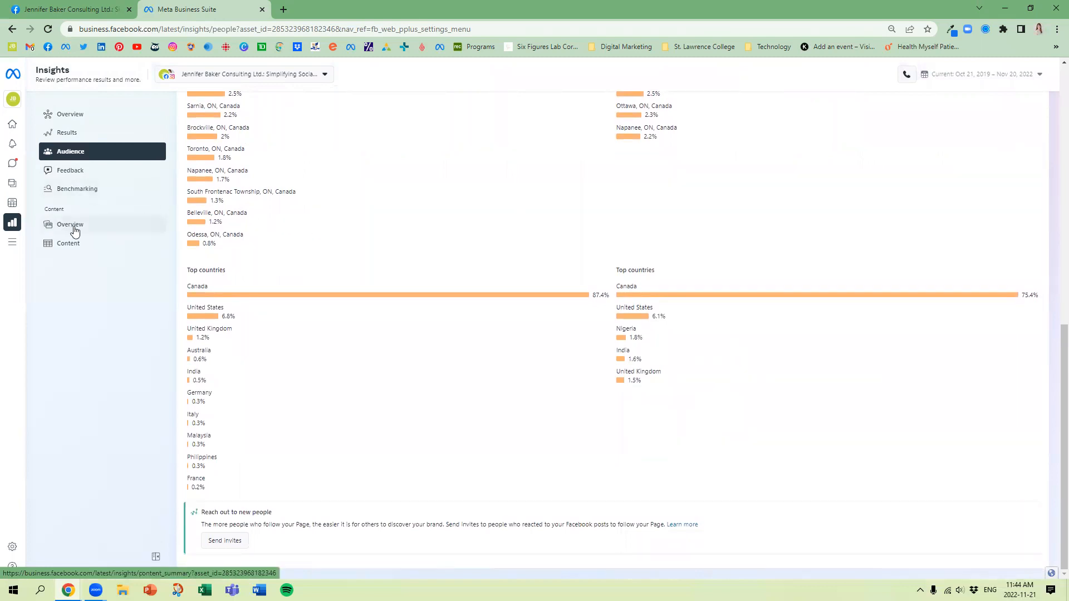
Open the Content Overview and review Facebook post reach, engagement and top-performing posts.
click(70, 224)
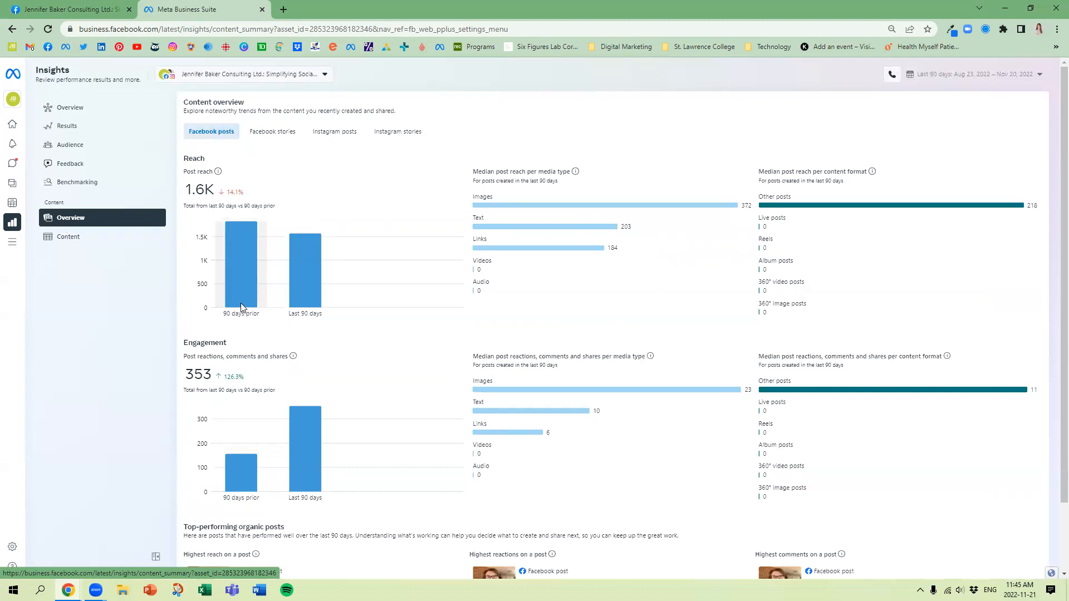
mouse_move(385, 444)
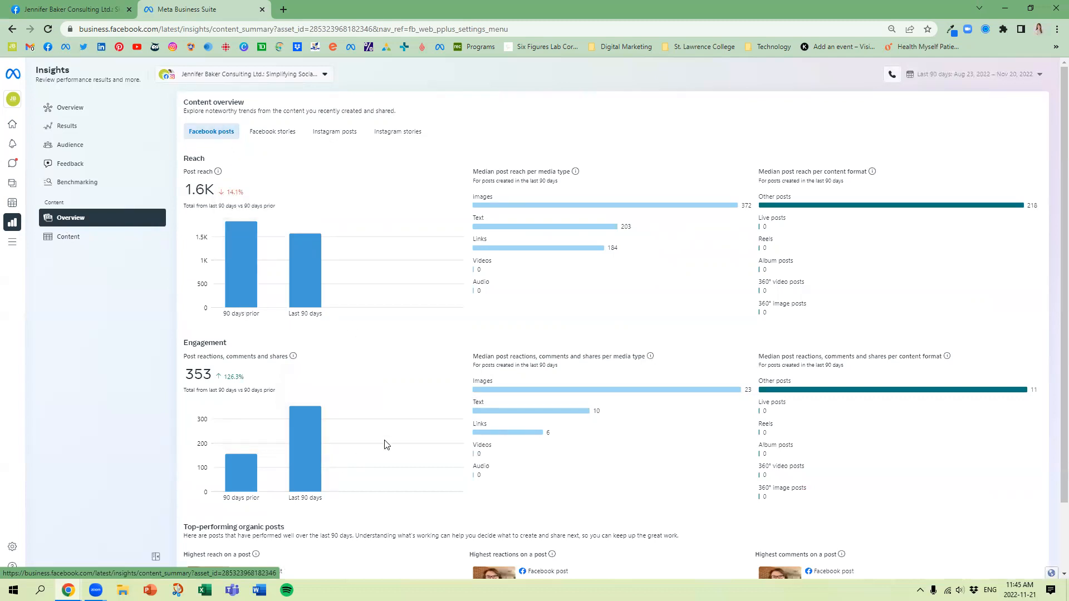
scroll(down, 3)
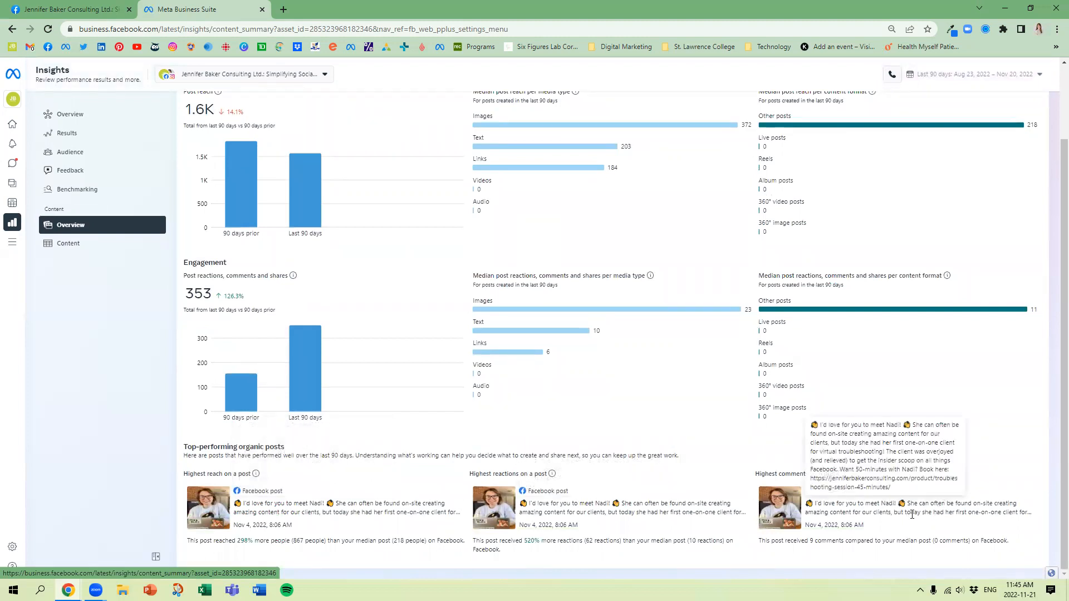
mouse_move(399, 495)
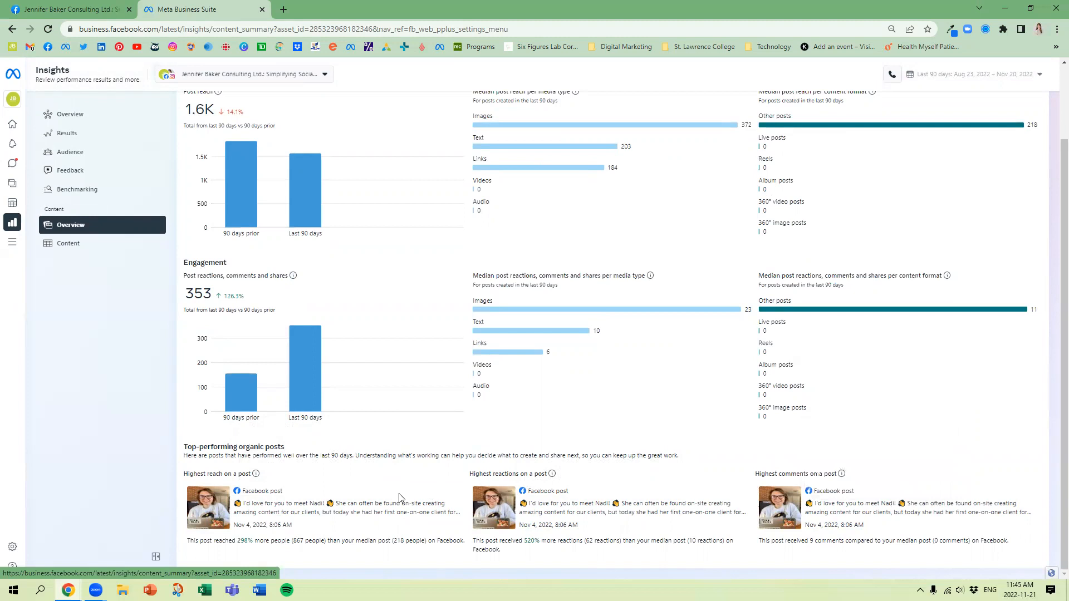
mouse_move(674, 394)
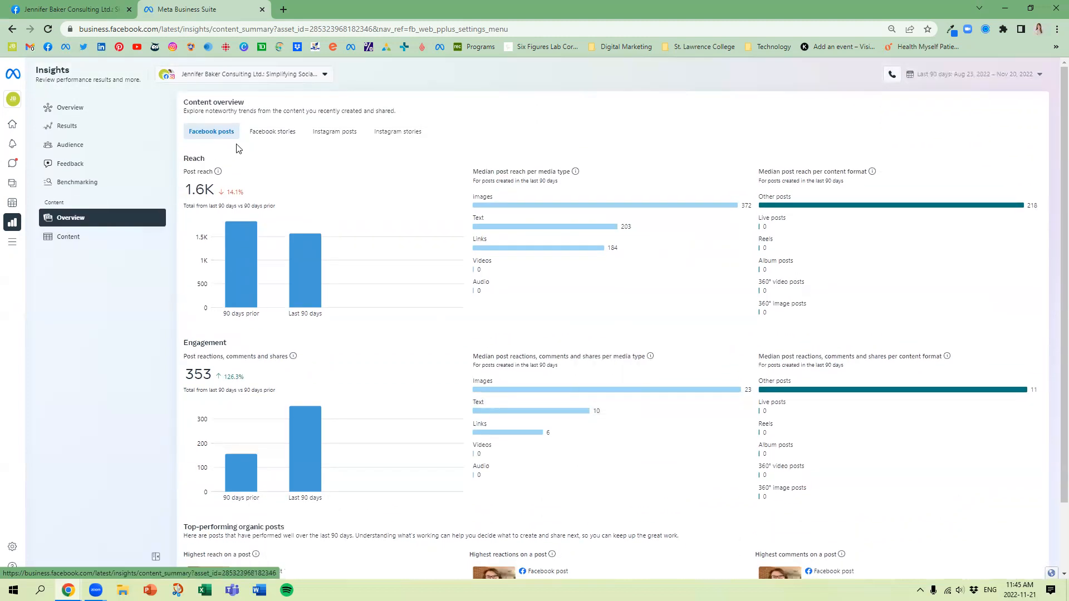
Review Instagram post trends, then bring up the All content table with per-post metrics.
click(334, 131)
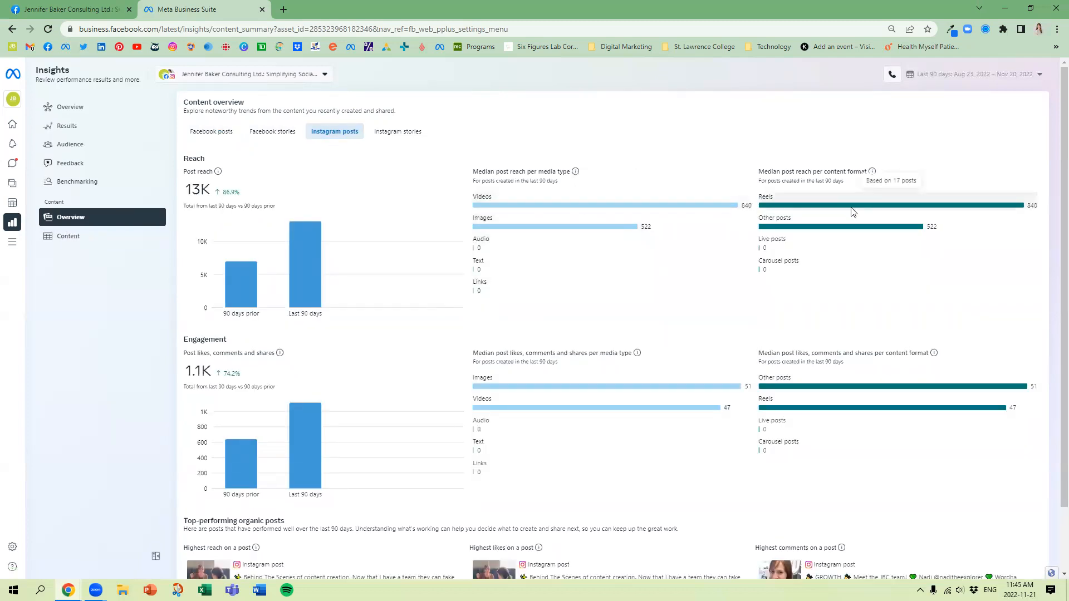
scroll(down, 3)
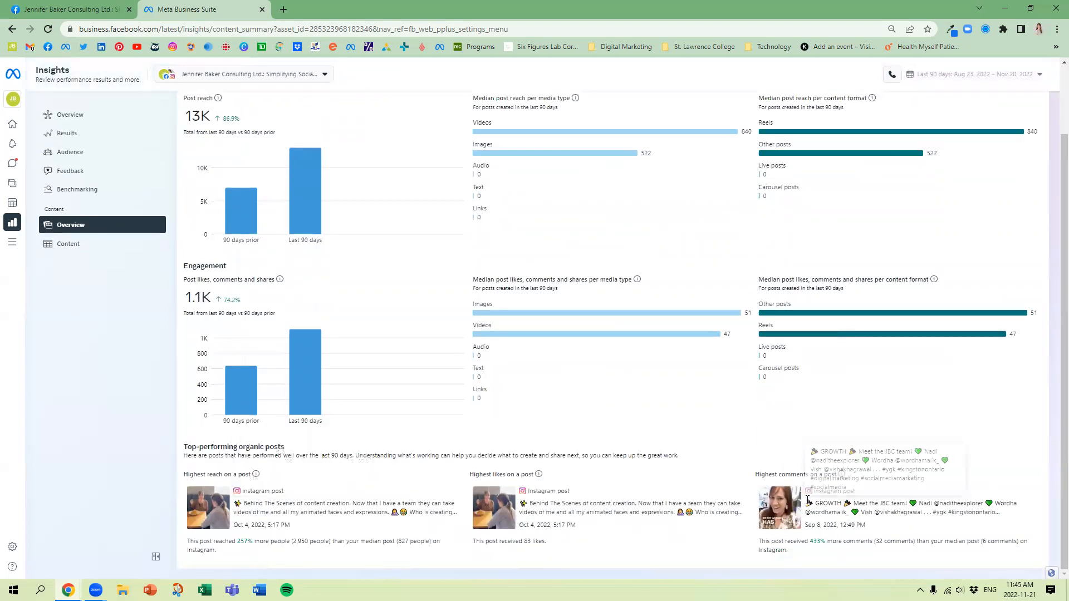
click(68, 244)
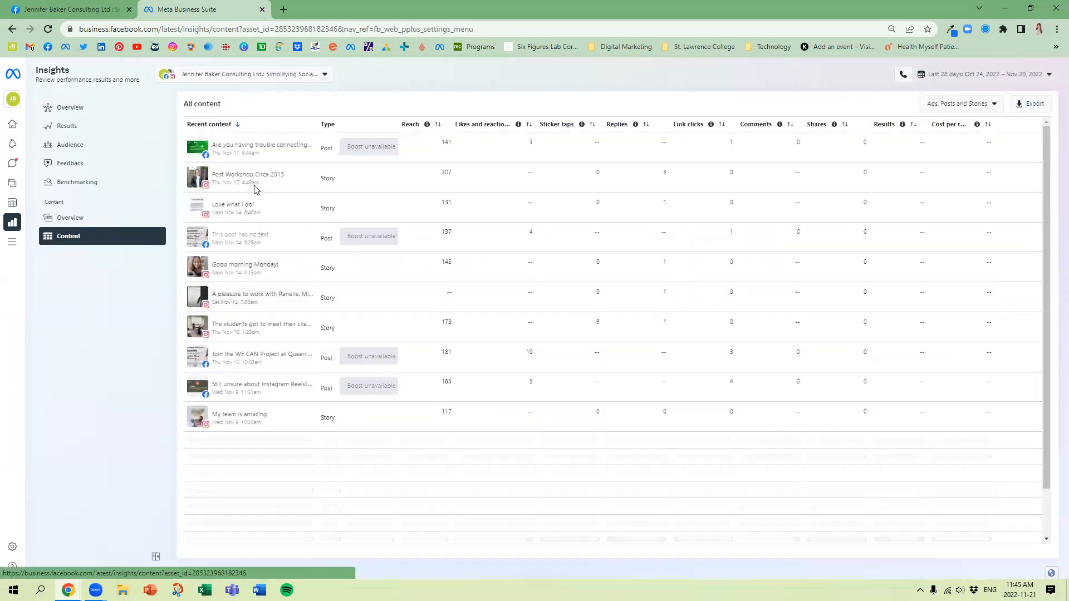
Sort the All content table by Likes and reactions, highest first.
scroll(down, 3)
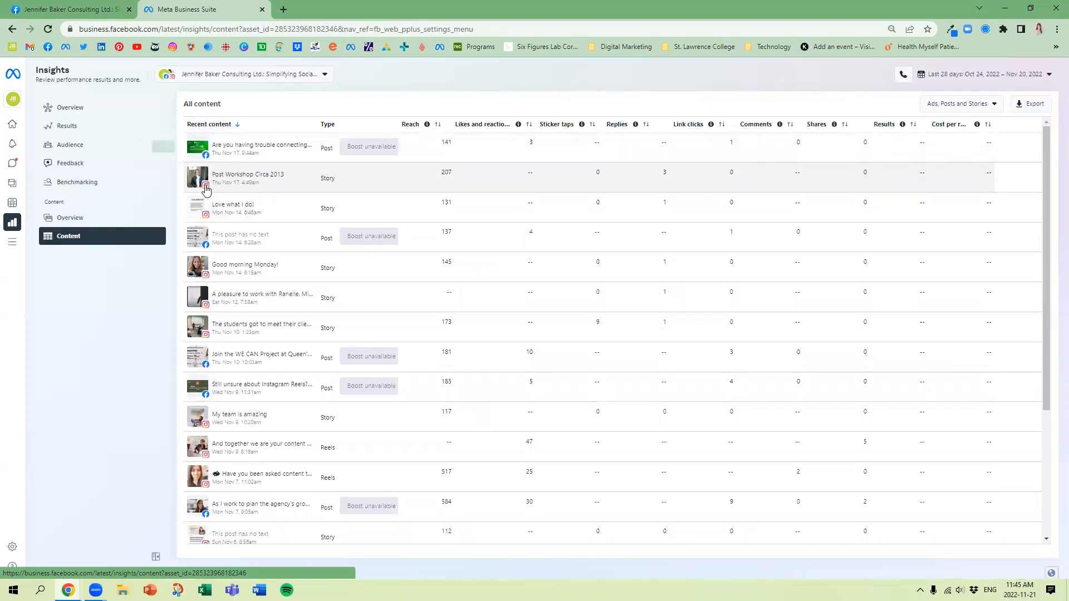
mouse_move(404, 207)
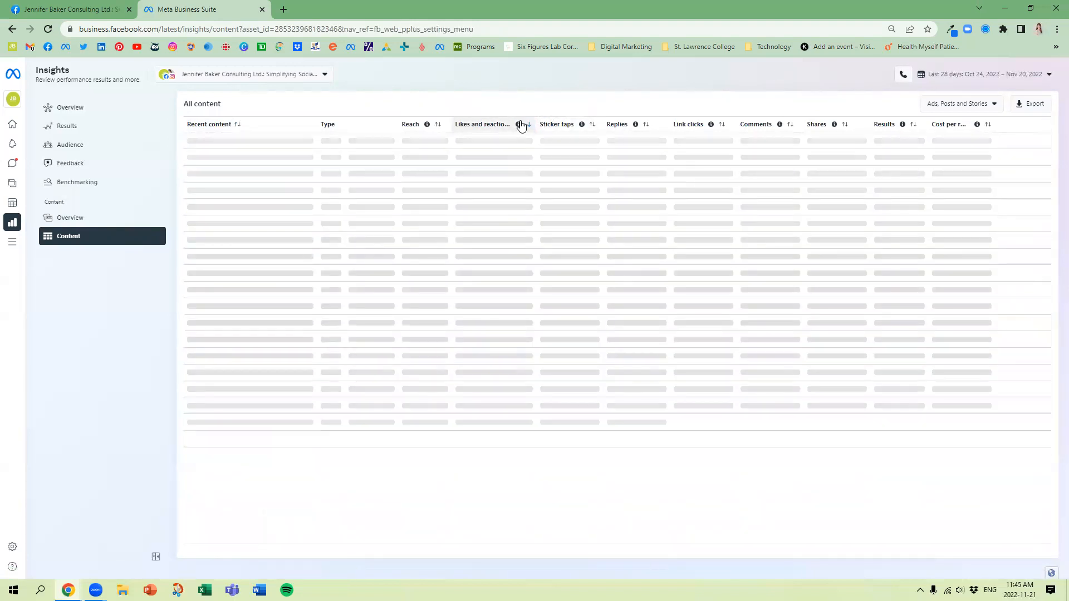
click(521, 124)
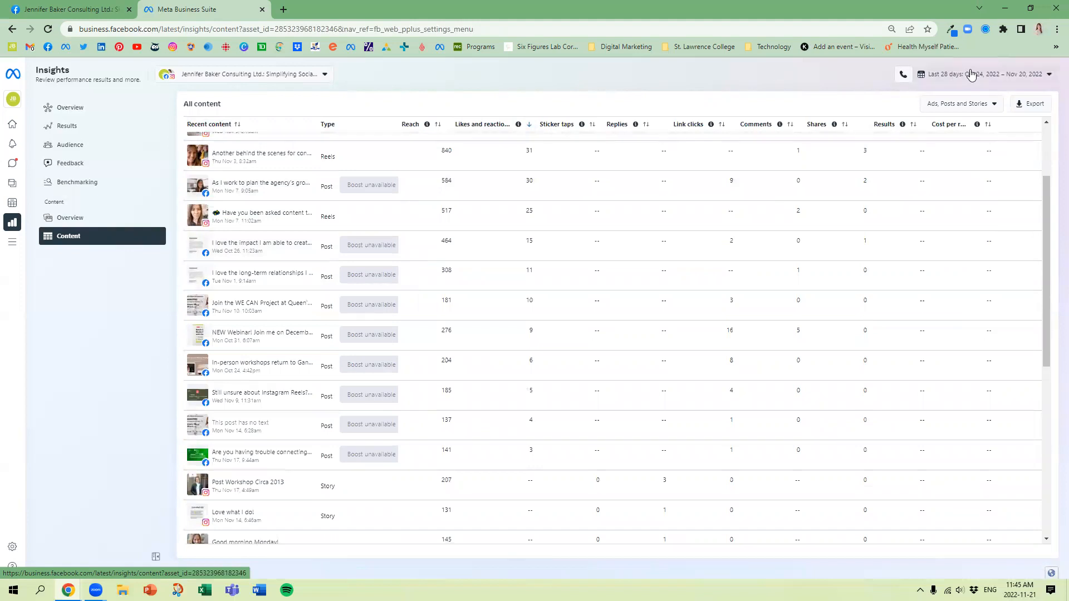
click(975, 74)
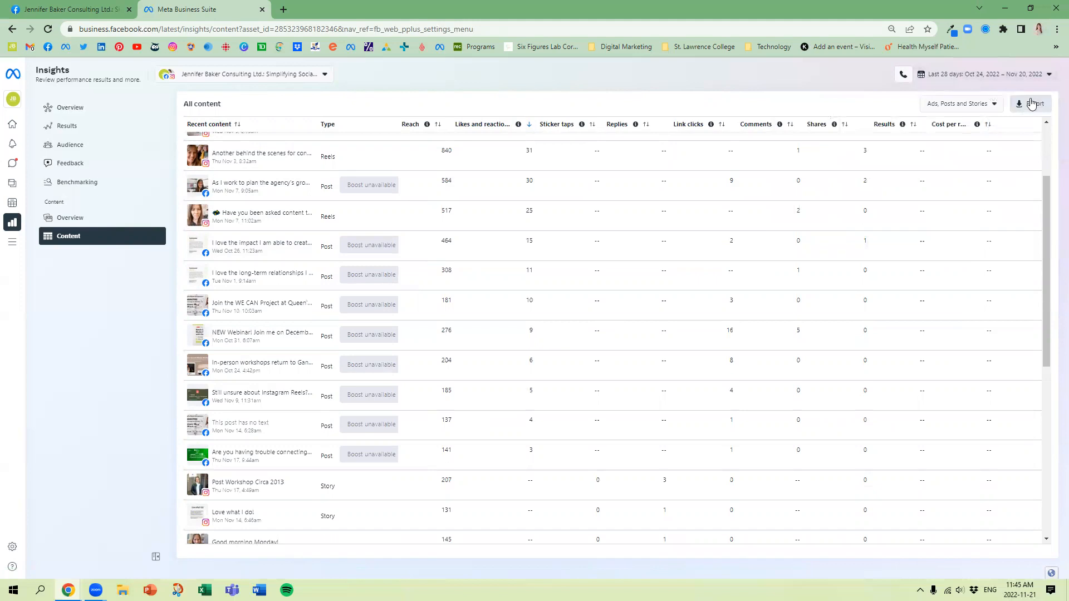
click(959, 104)
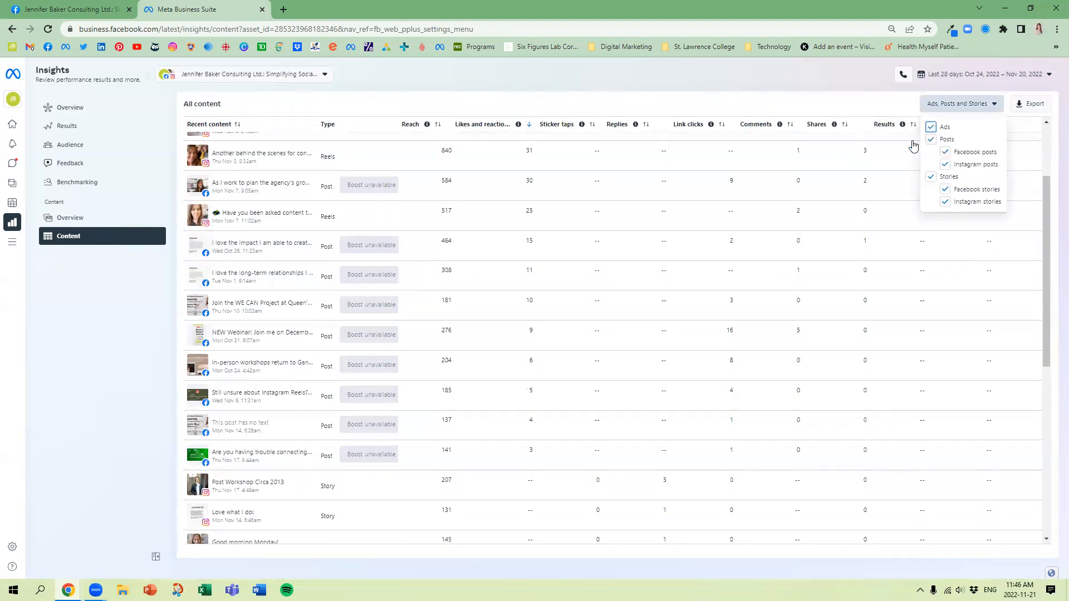
click(931, 127)
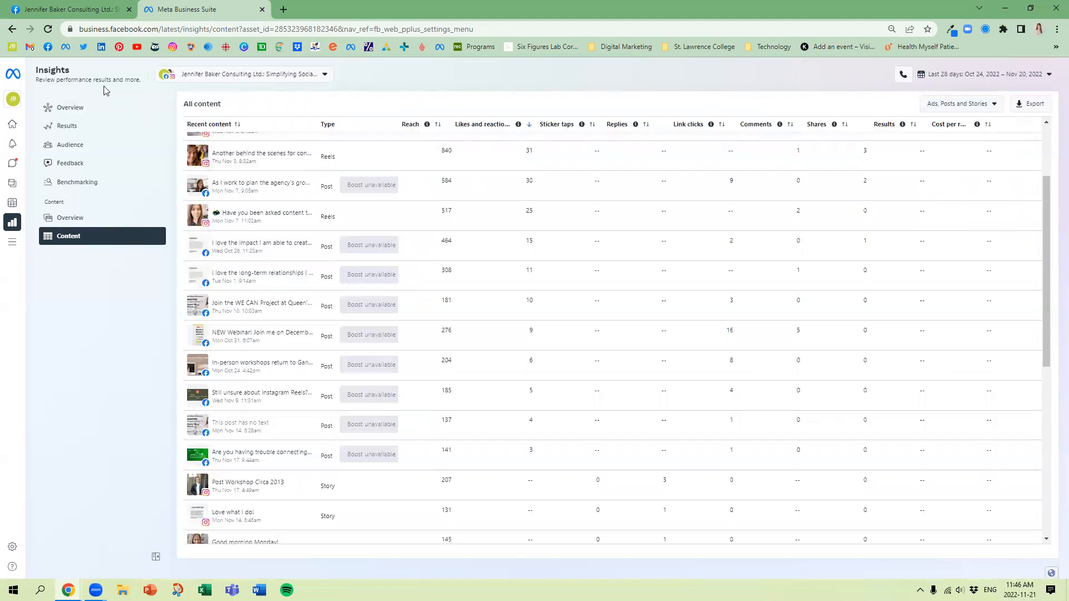